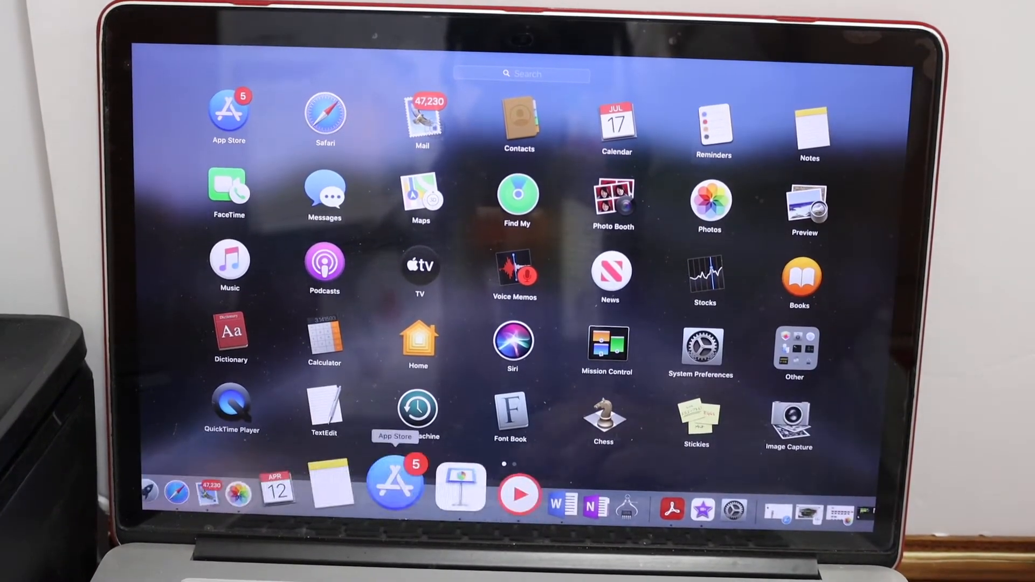
- Reach the add-printer window from System Preferences' Printers & Scanners pane
left_click(701, 348)
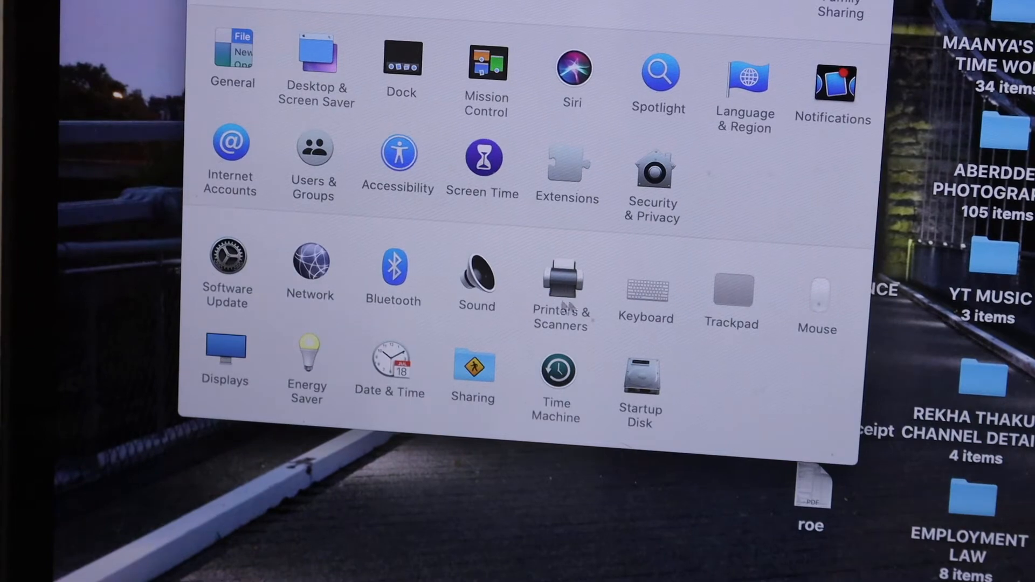
left_click(563, 277)
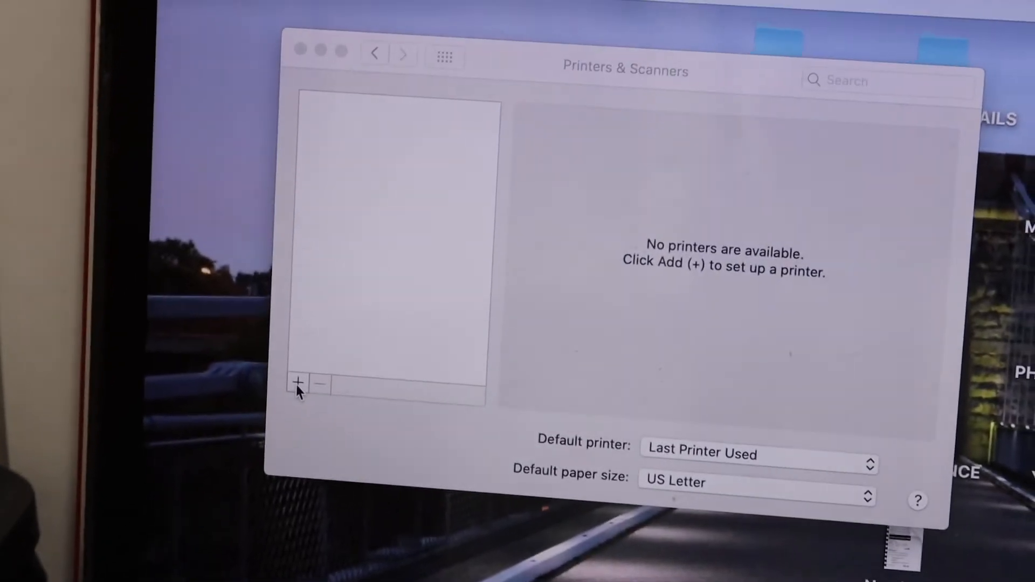
left_click(298, 382)
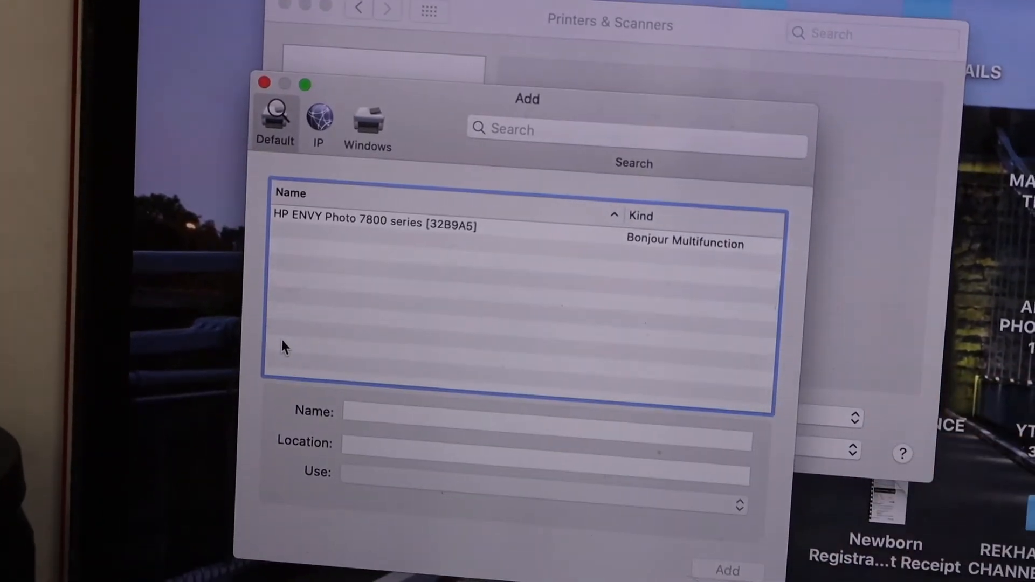
- Add the HP ENVY Photo 7800 series as a Secure AirPrint printer
left_click(374, 220)
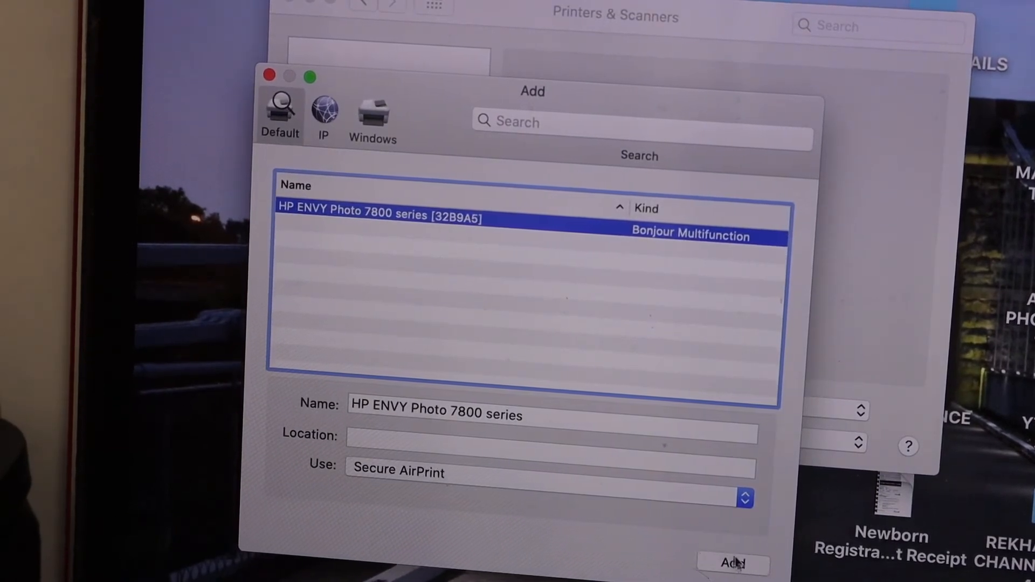
left_click(733, 564)
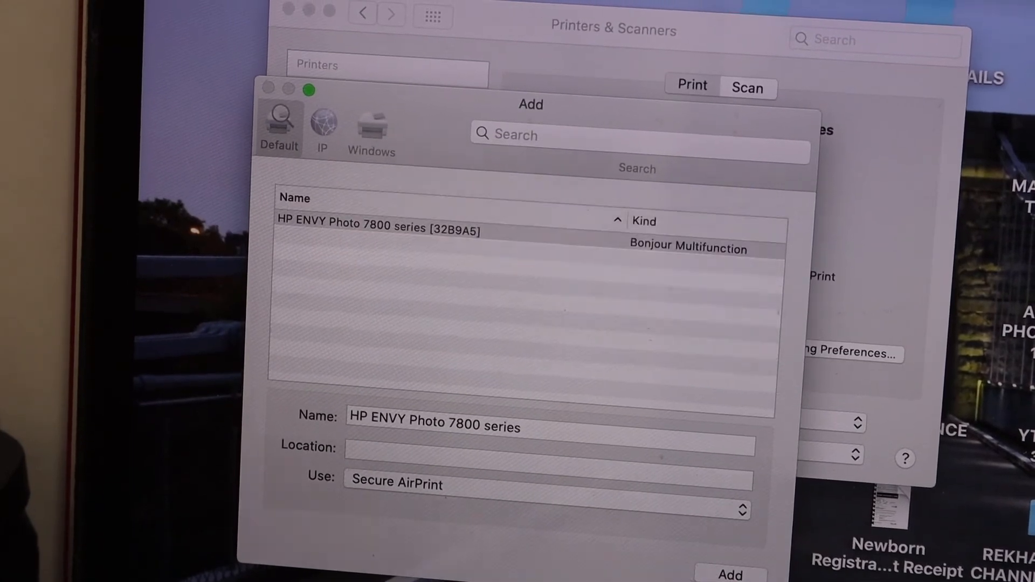
left_click(730, 571)
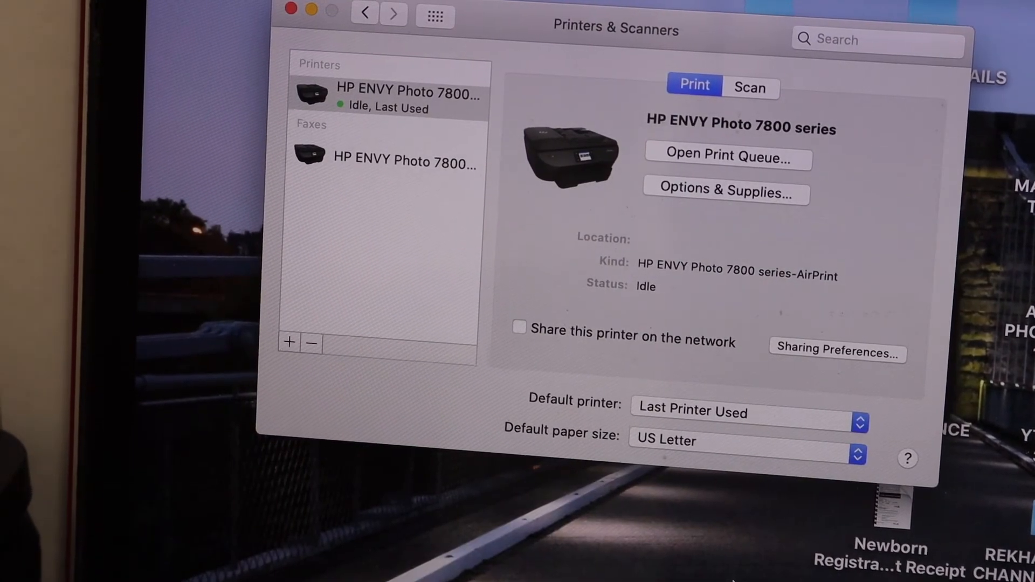